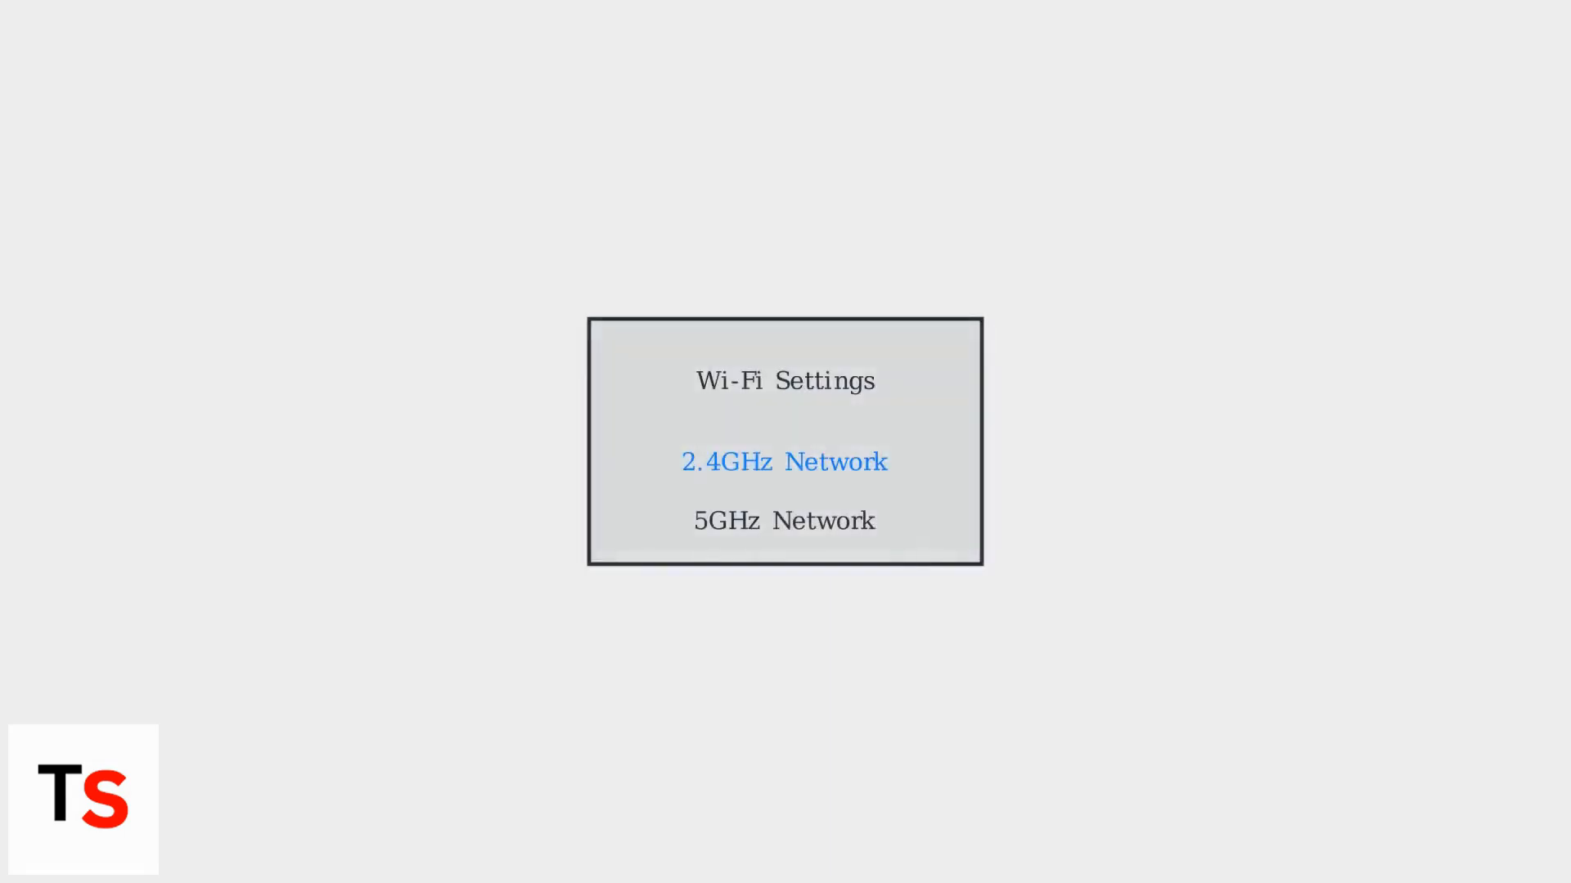
Select the 2.4GHz Network option in the Wi-Fi Settings panel.
click(784, 461)
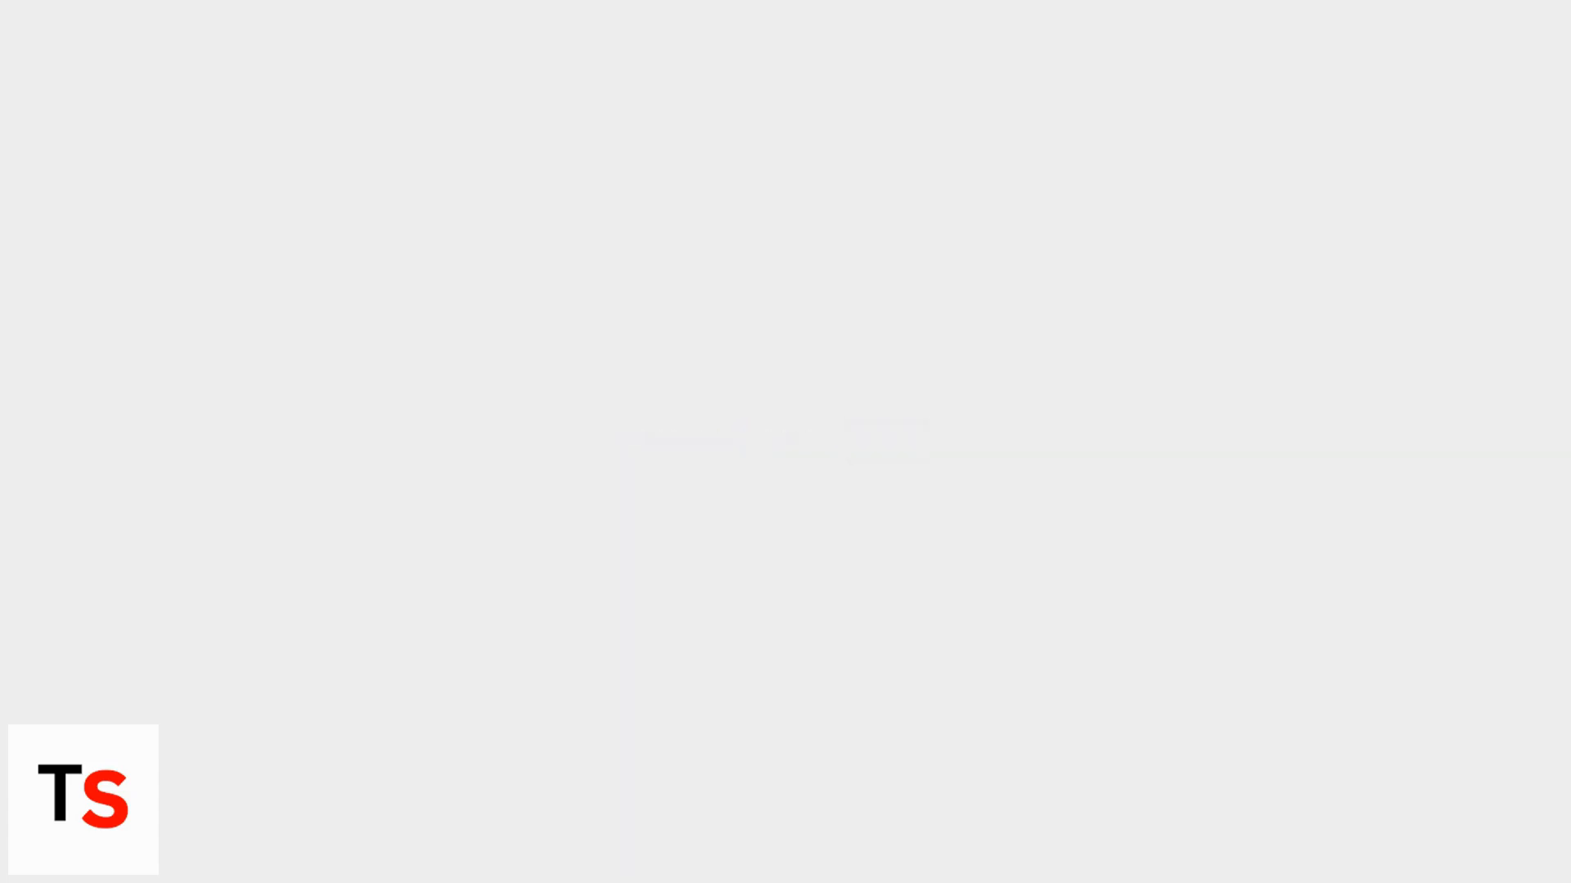
Choose WPA3 instead of WPA2 in Security Settings and confirm.
click(785, 520)
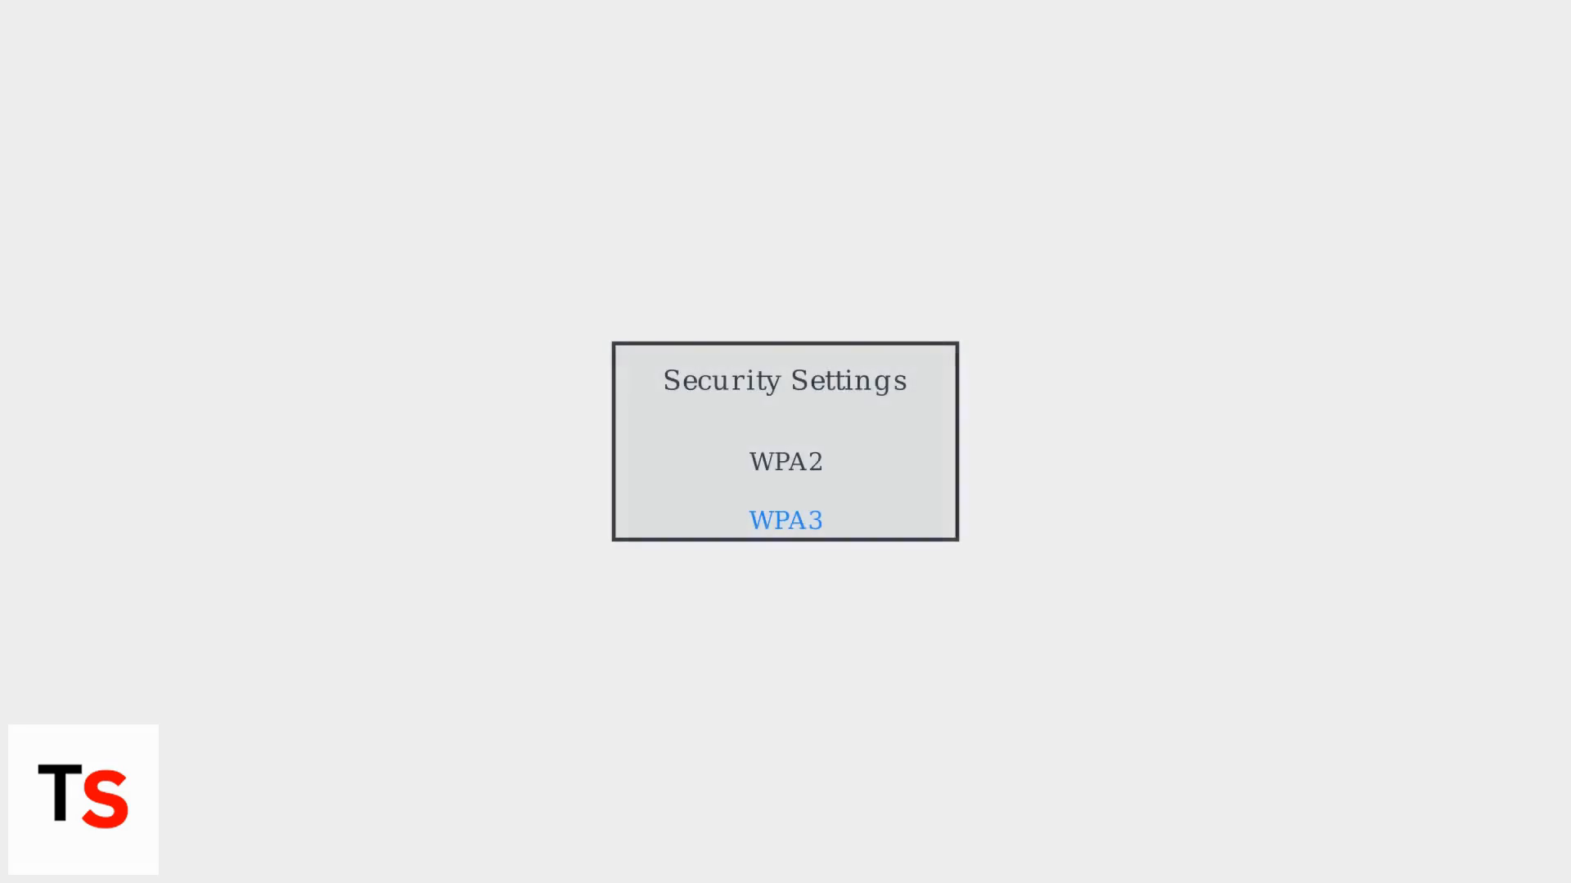
click(785, 521)
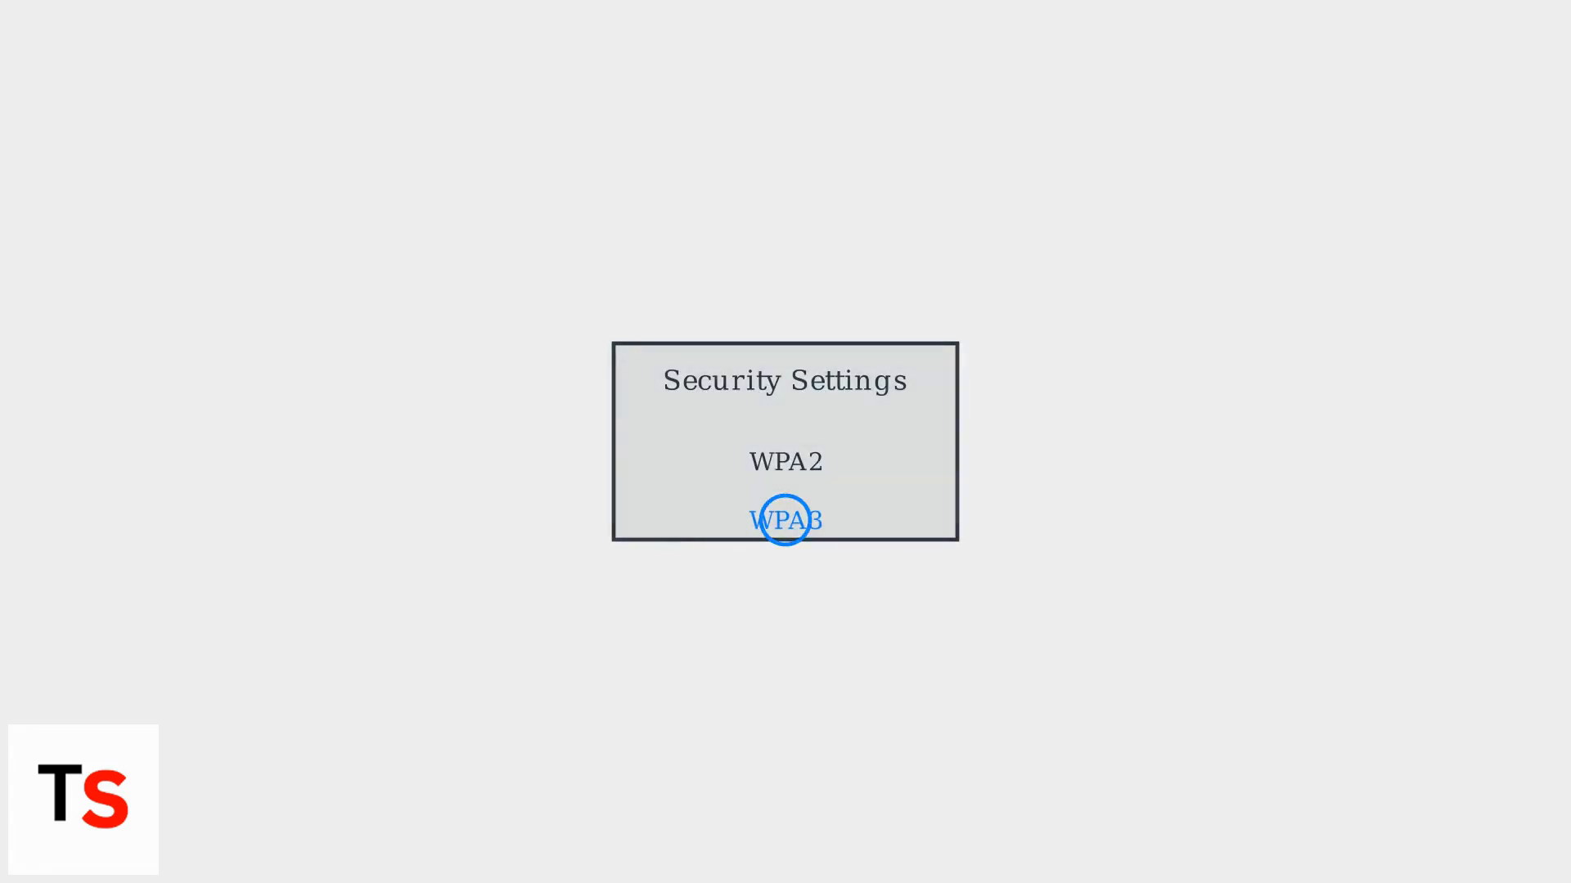
click(784, 521)
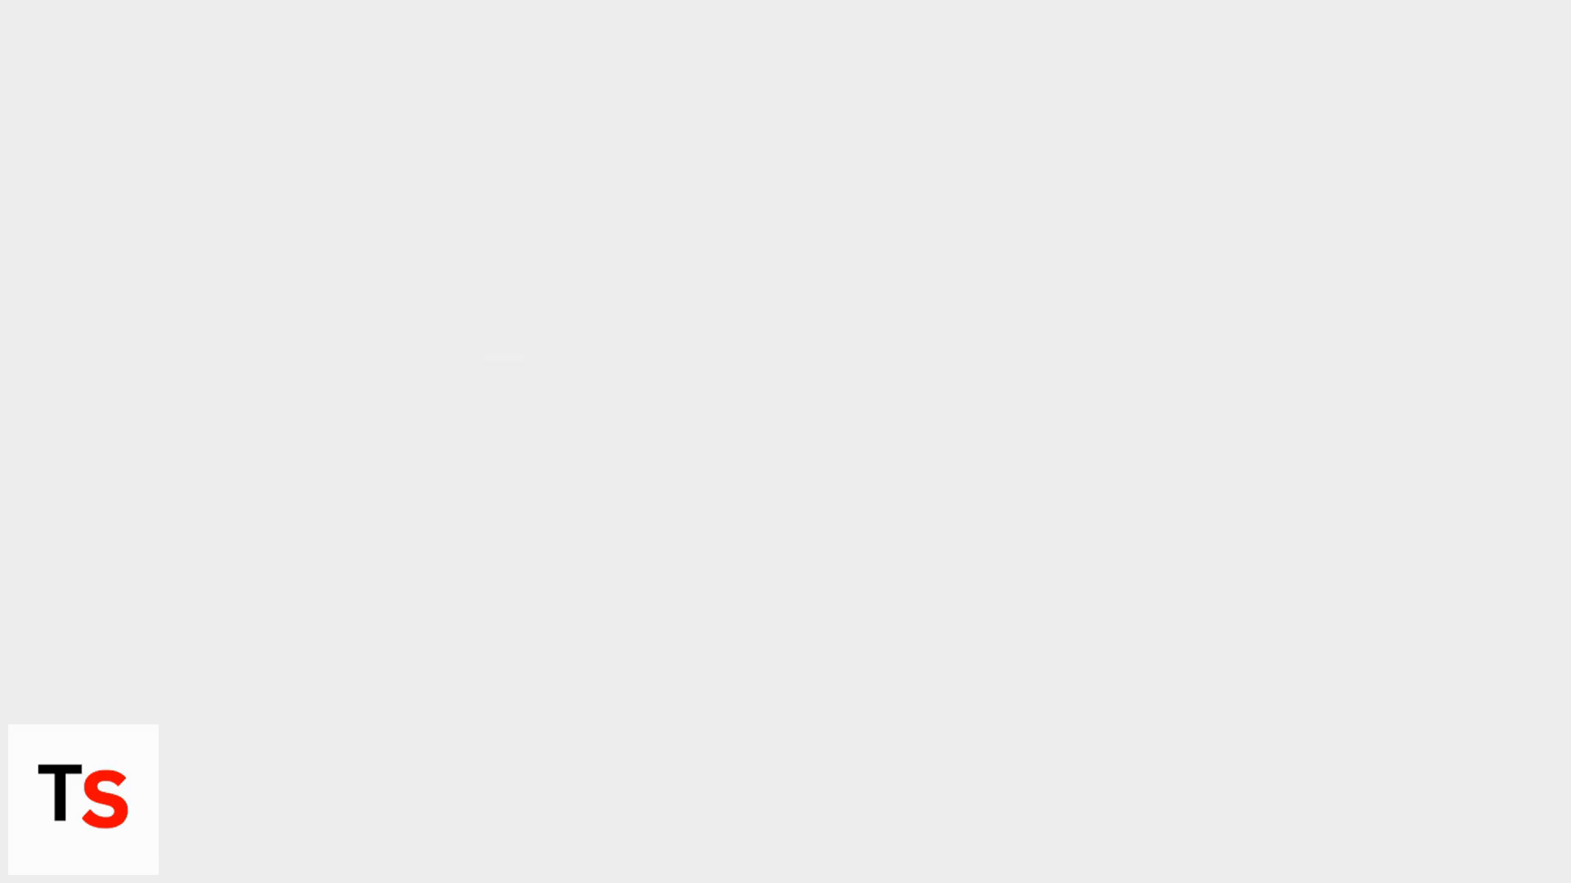